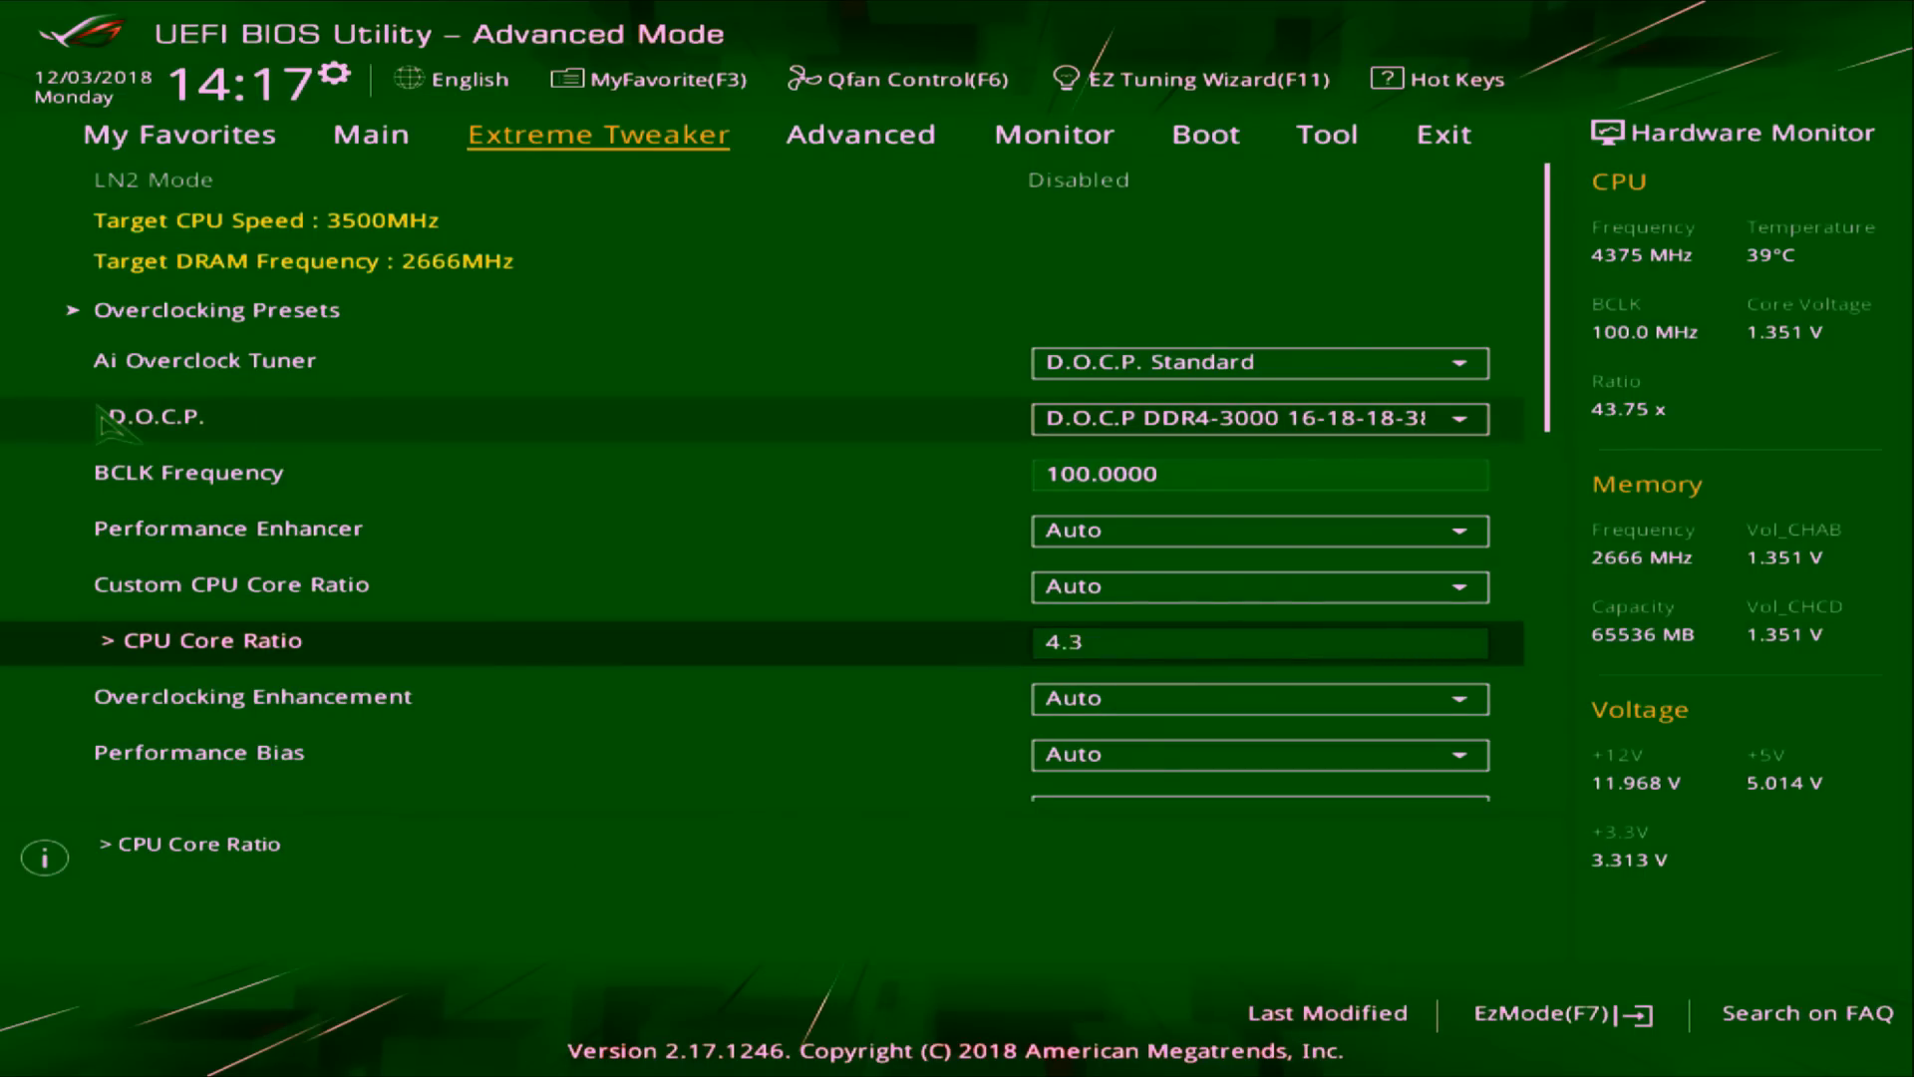
type("43.00")
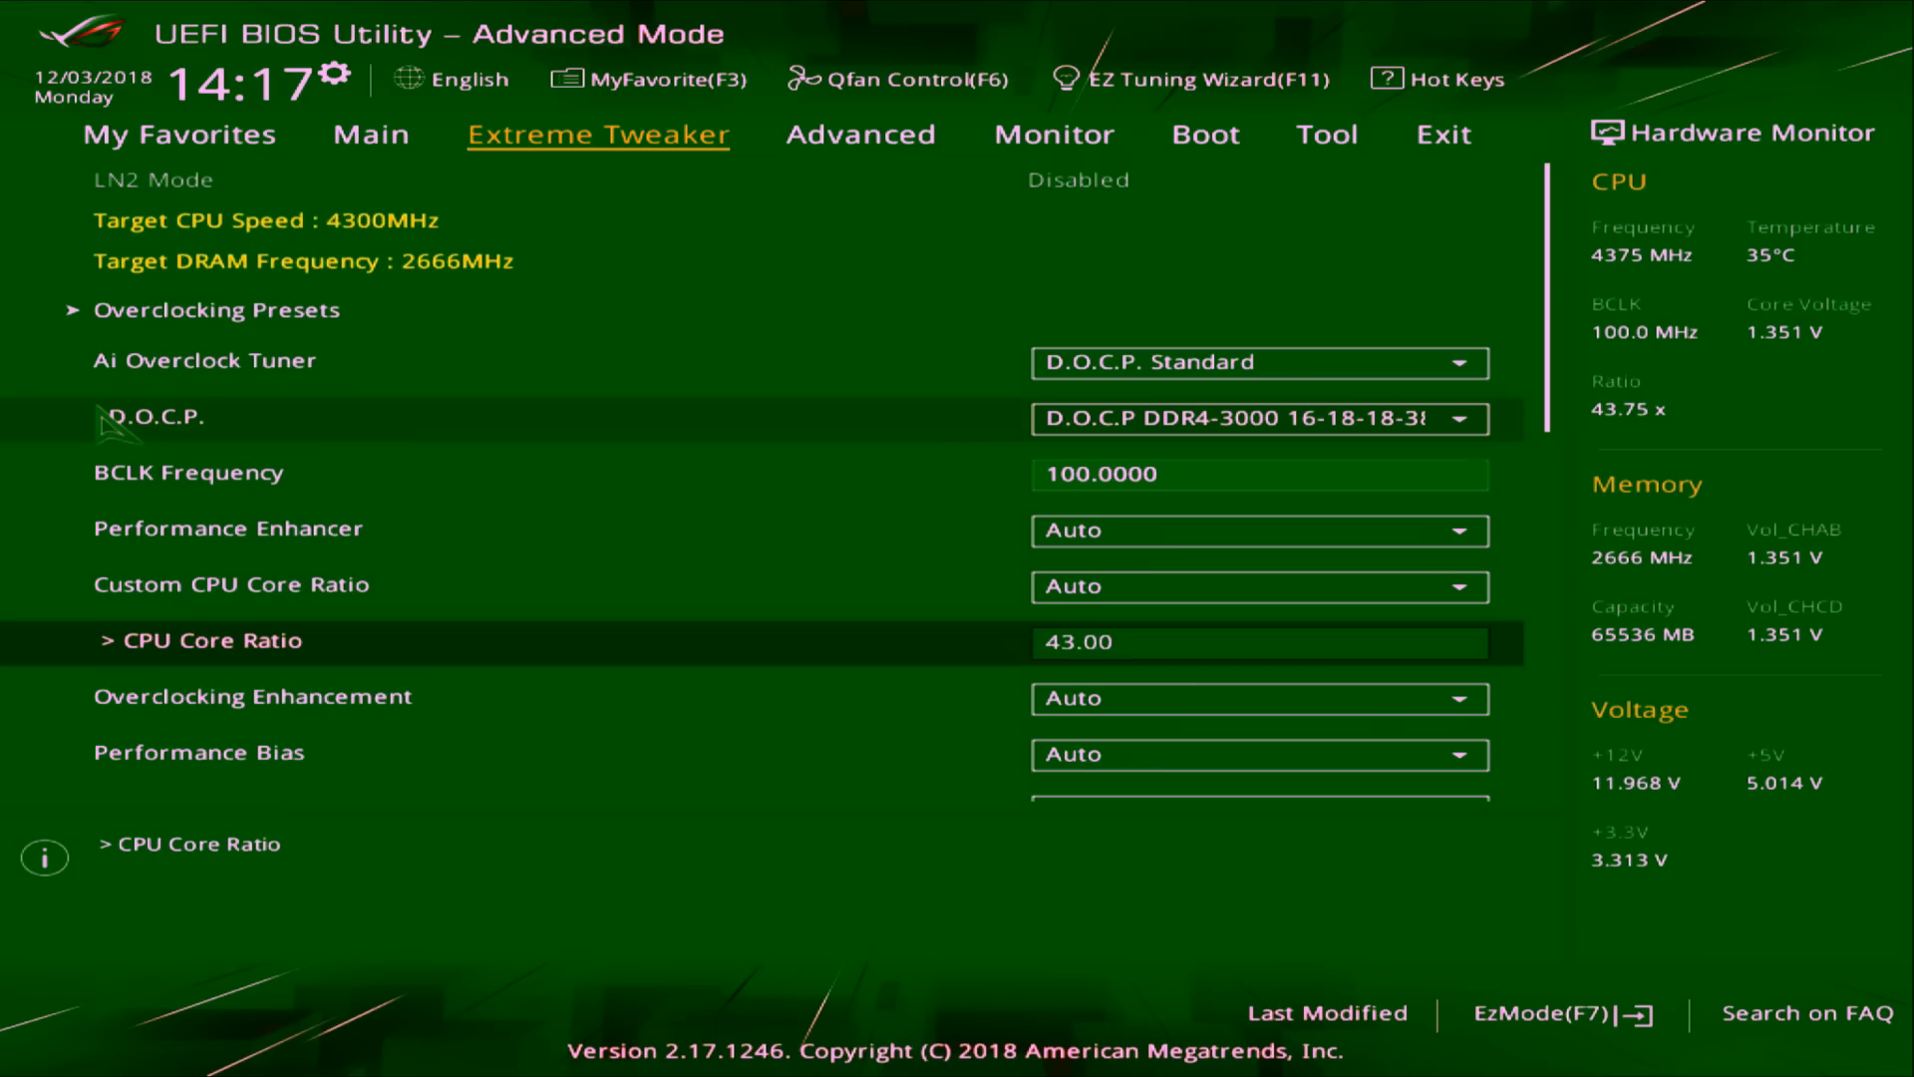